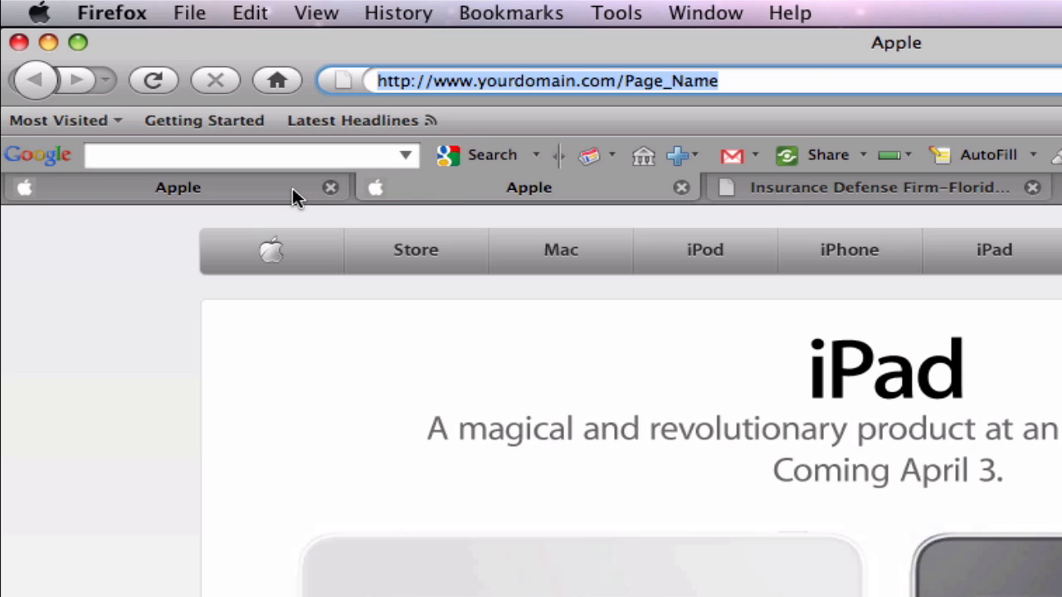
mouse_move(452, 203)
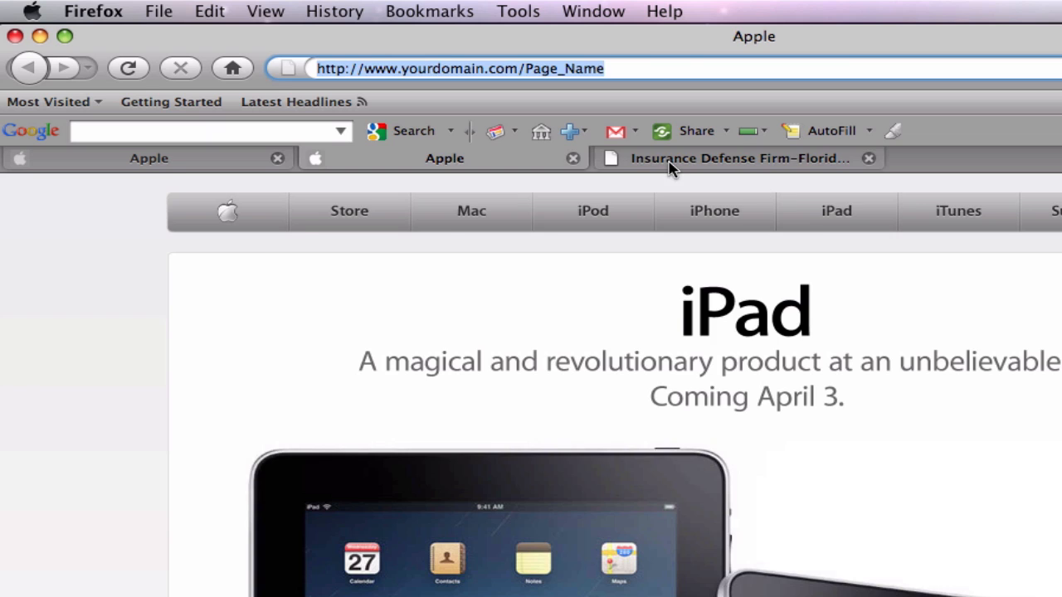
Switch to the Insurance Defense Firm tab and browse CLAIMS-GUARANTEE, INSURANCE-DEFENSE and CLAIMS-EVALUATION pages
left_click(738, 158)
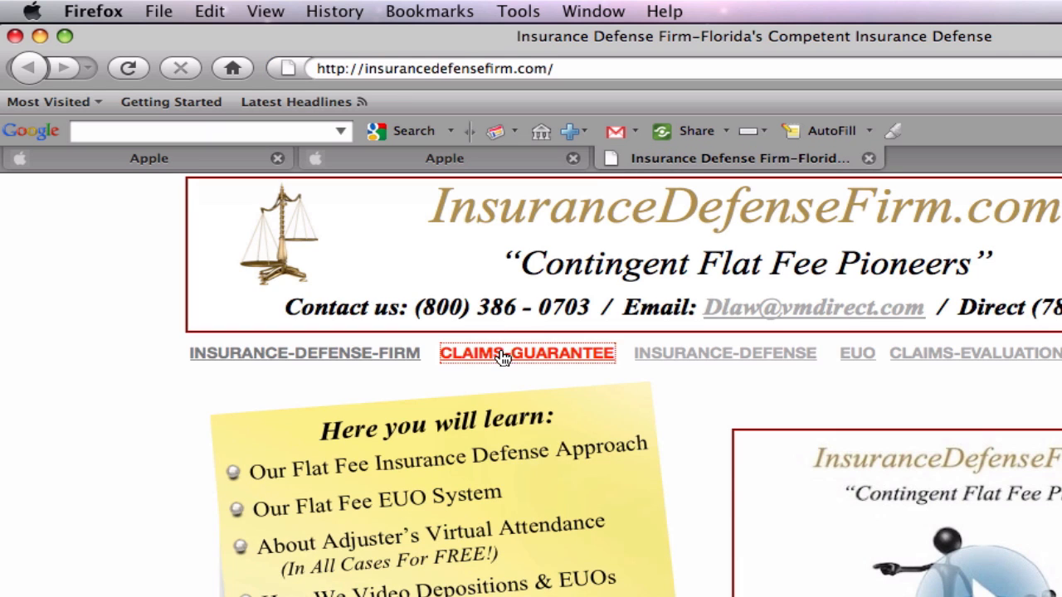
left_click(527, 352)
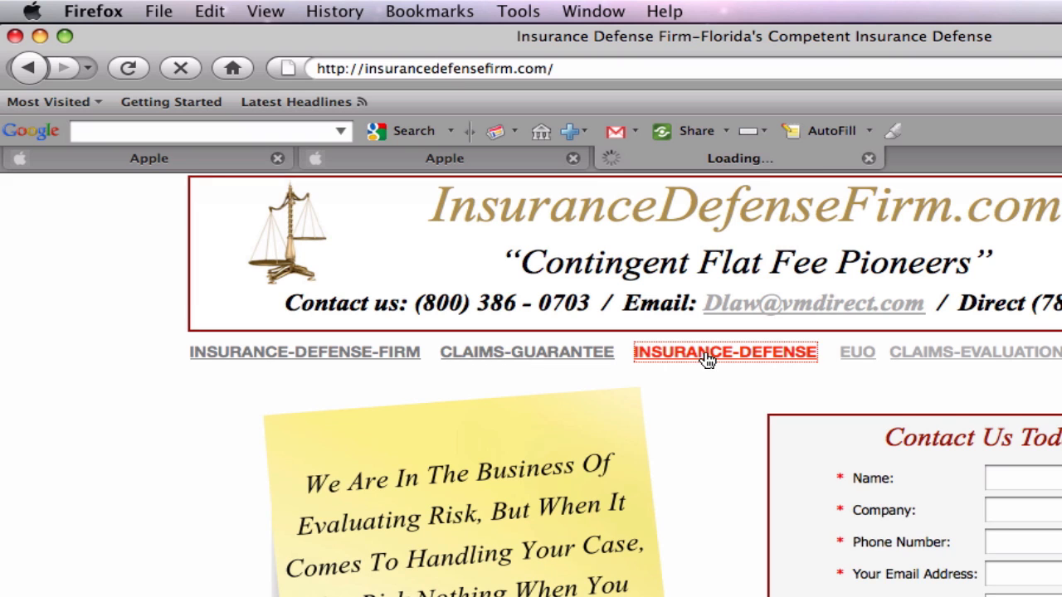
left_click(725, 351)
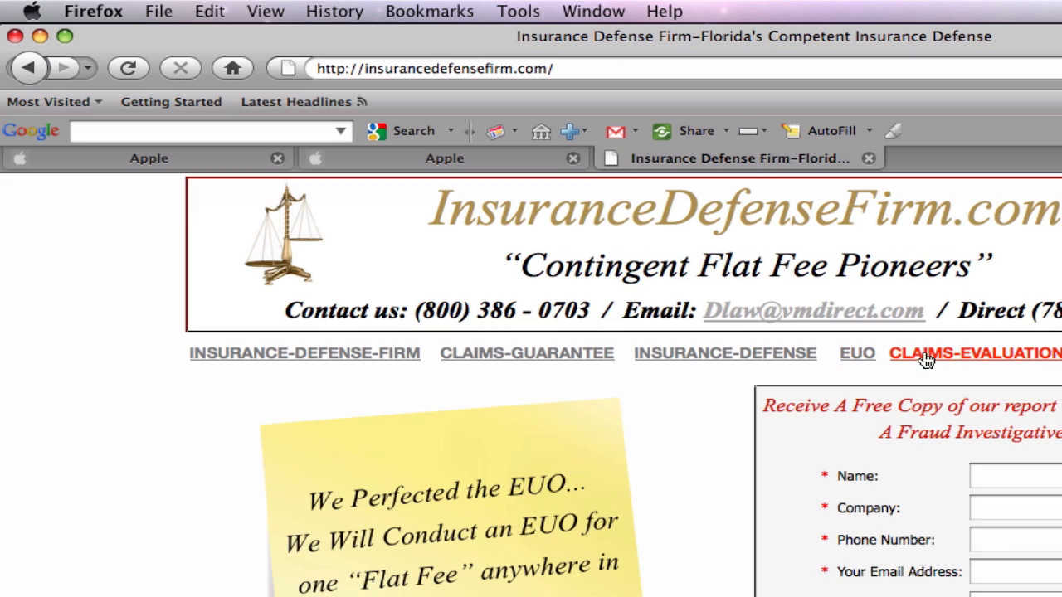
left_click(975, 353)
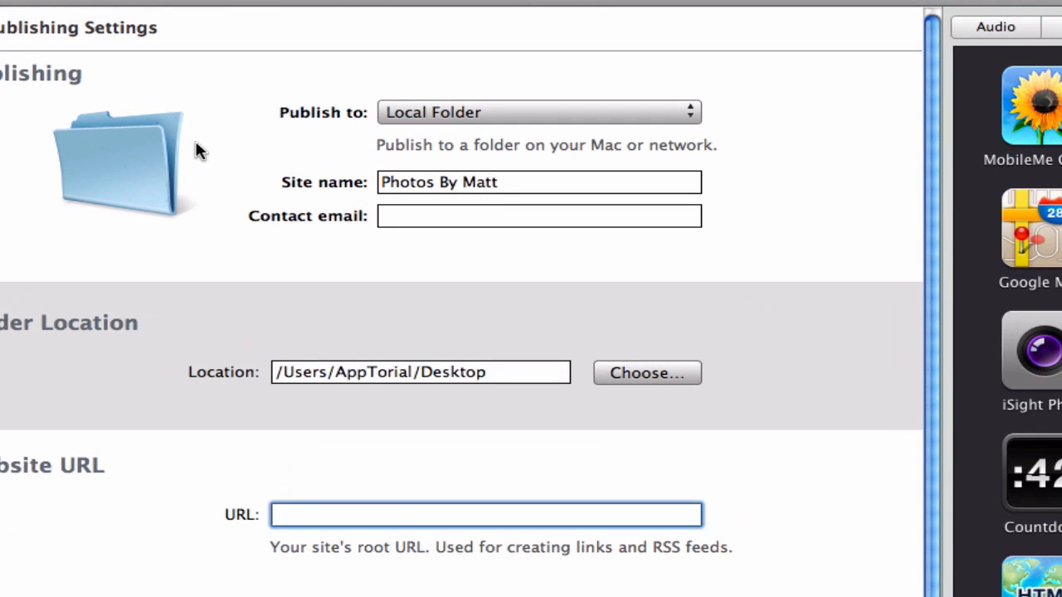
mouse_move(299, 140)
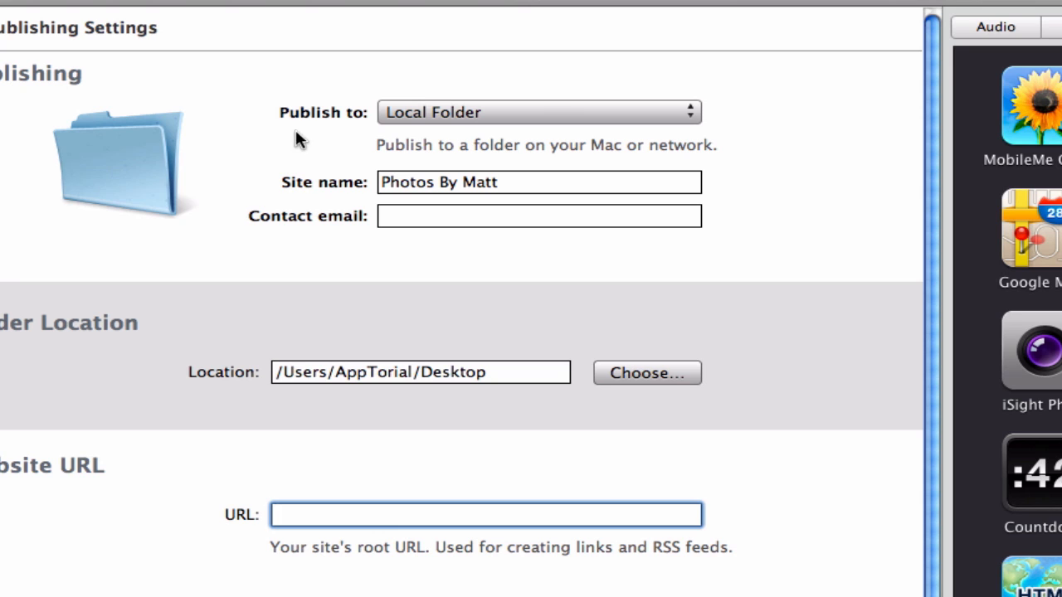
Keep Local Folder publishing and choose a new Desktop folder named 'My iWeb Site'
left_click(538, 112)
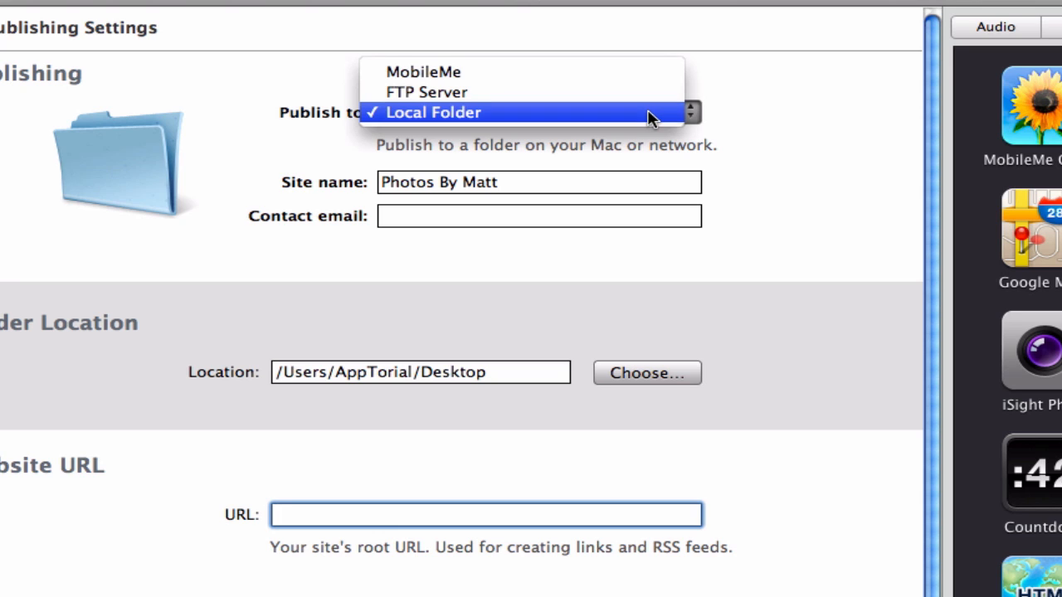
left_click(433, 112)
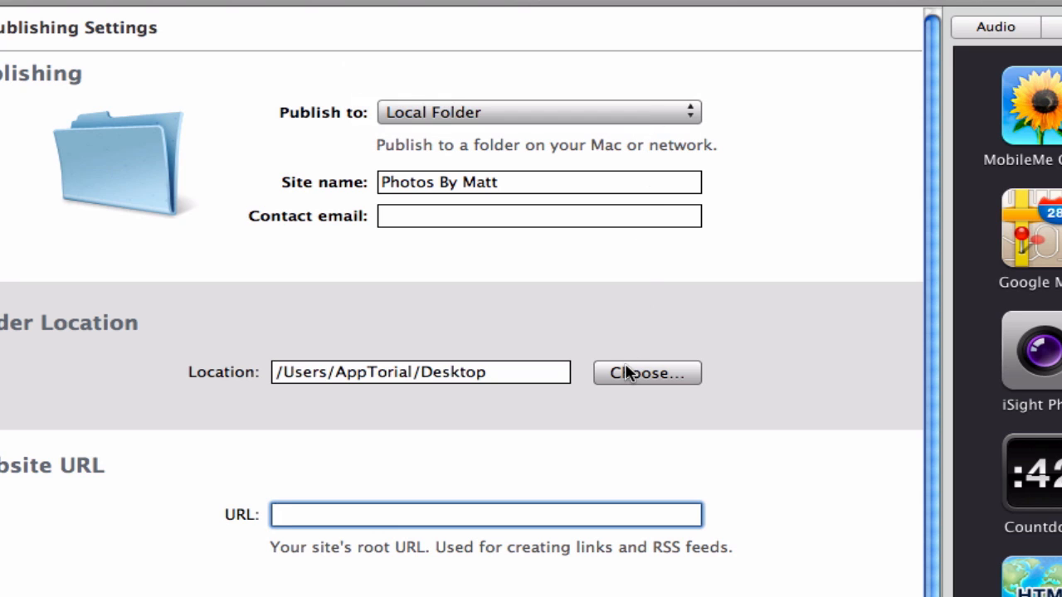
left_click(646, 372)
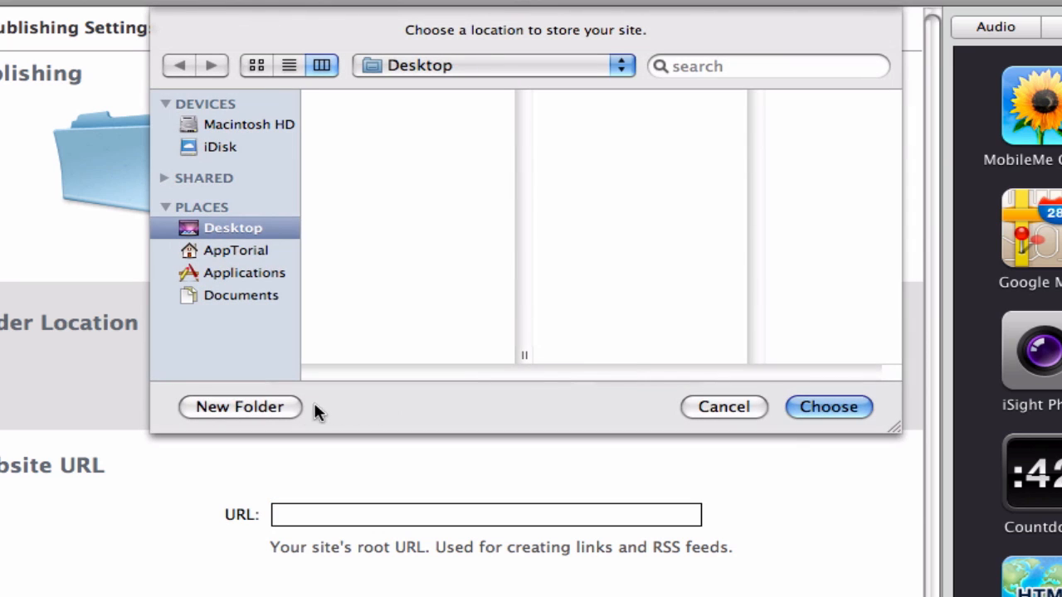
left_click(240, 407)
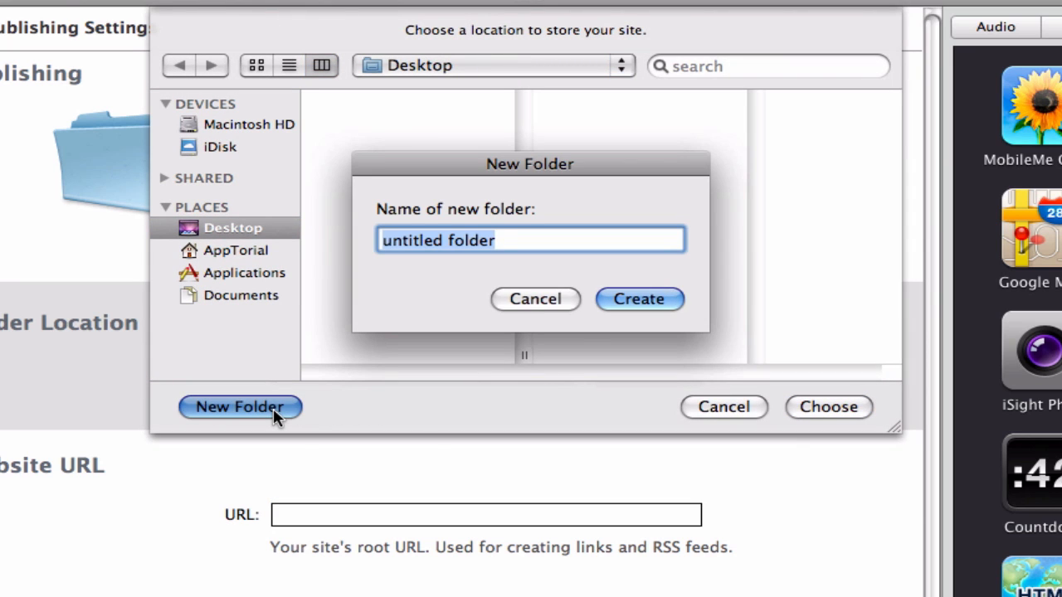
type("My iWeb Site")
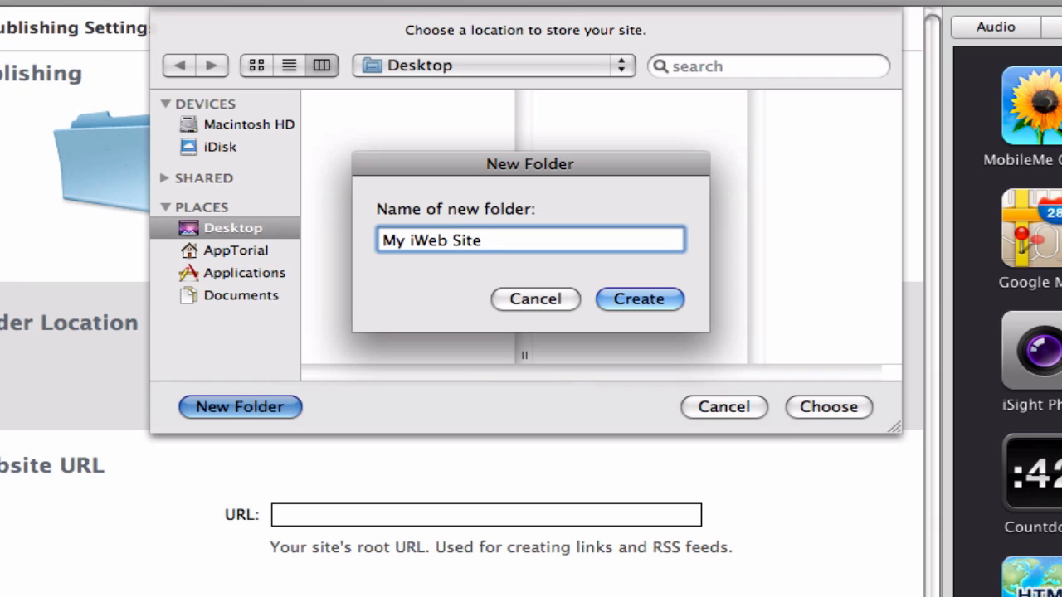
mouse_move(616, 331)
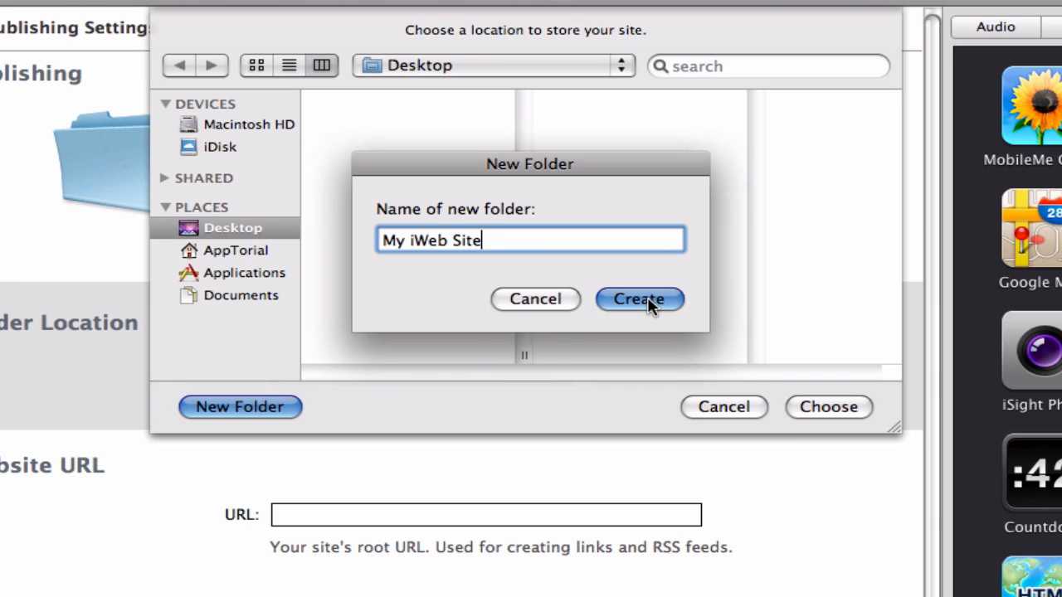
left_click(638, 298)
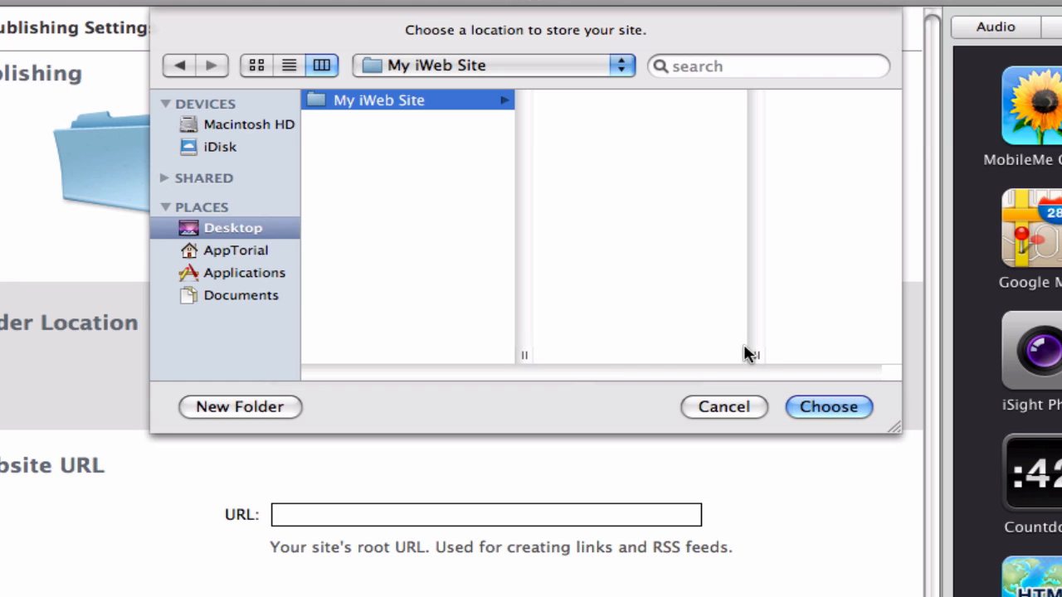
left_click(828, 407)
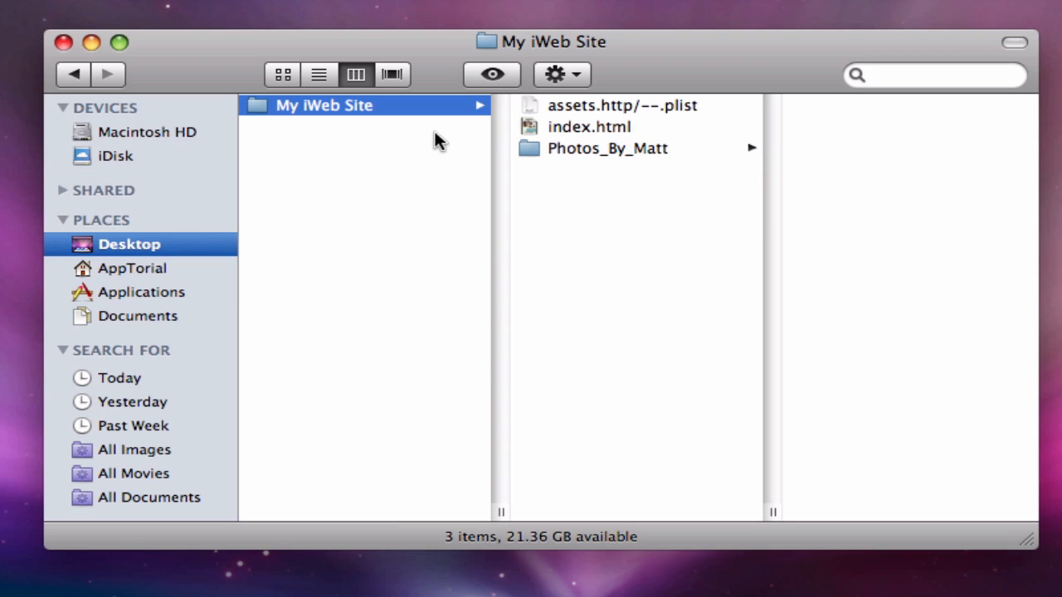
Inspect index.html and the assets plist, then open the Photos_By_Matt folder
left_click(589, 126)
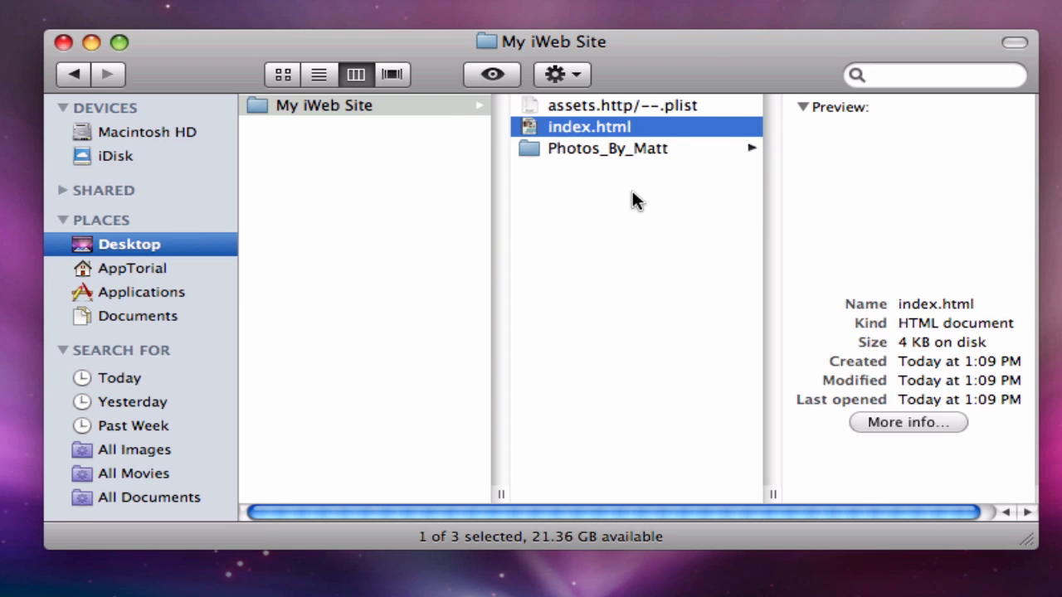
left_click(622, 105)
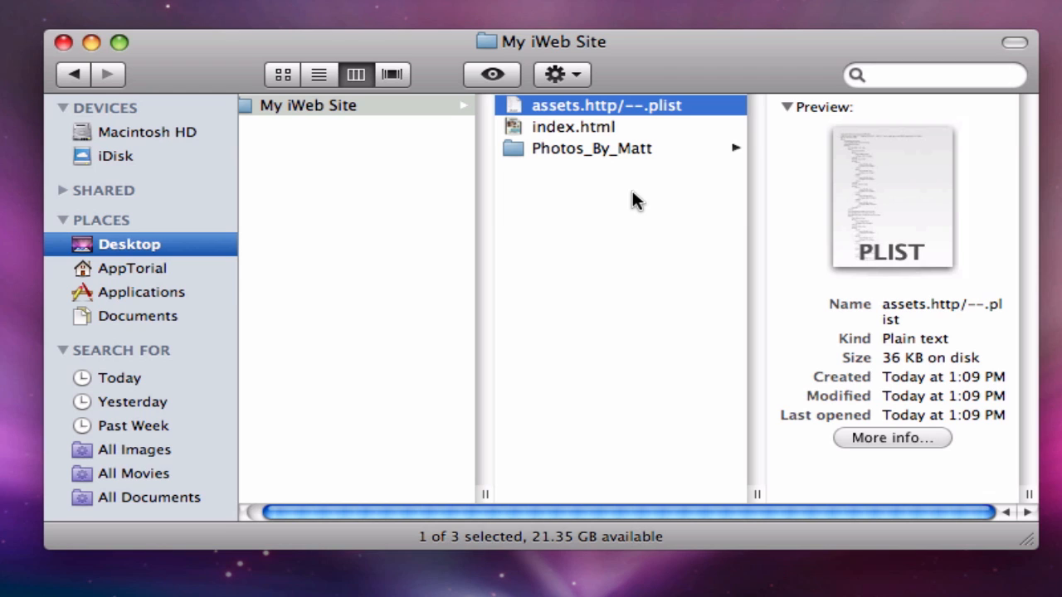
left_click(591, 147)
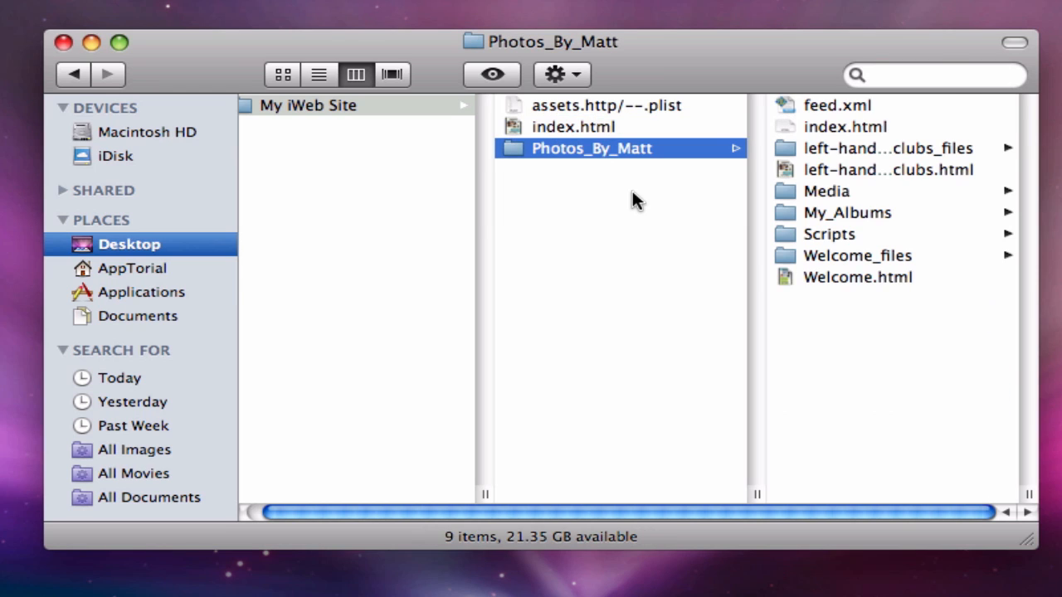
mouse_move(859, 319)
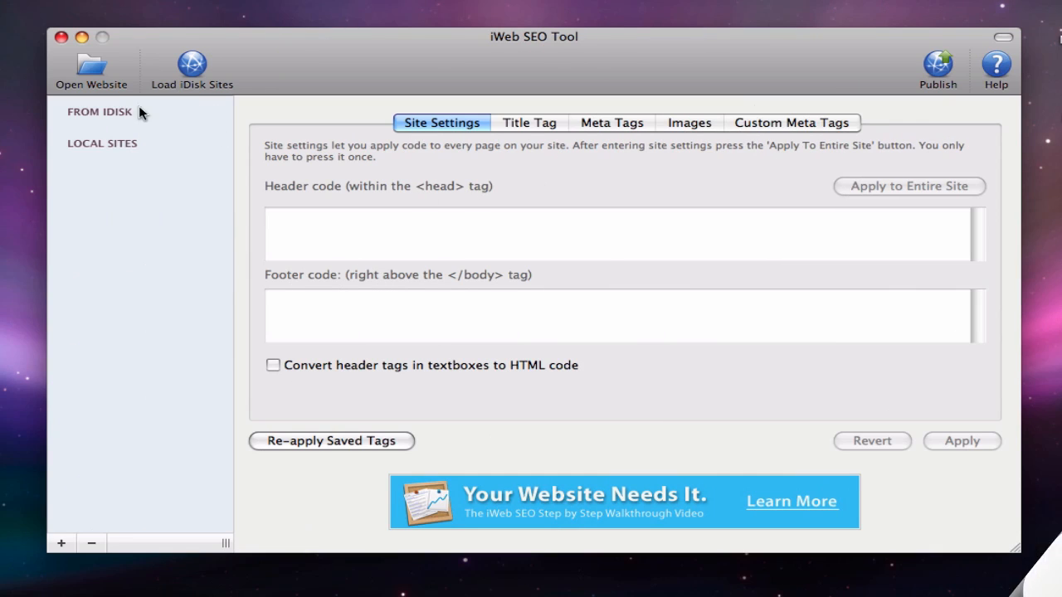
Open Website from Desktop > My iWeb Site, choosing the Photos_By_Matt folder
left_click(92, 67)
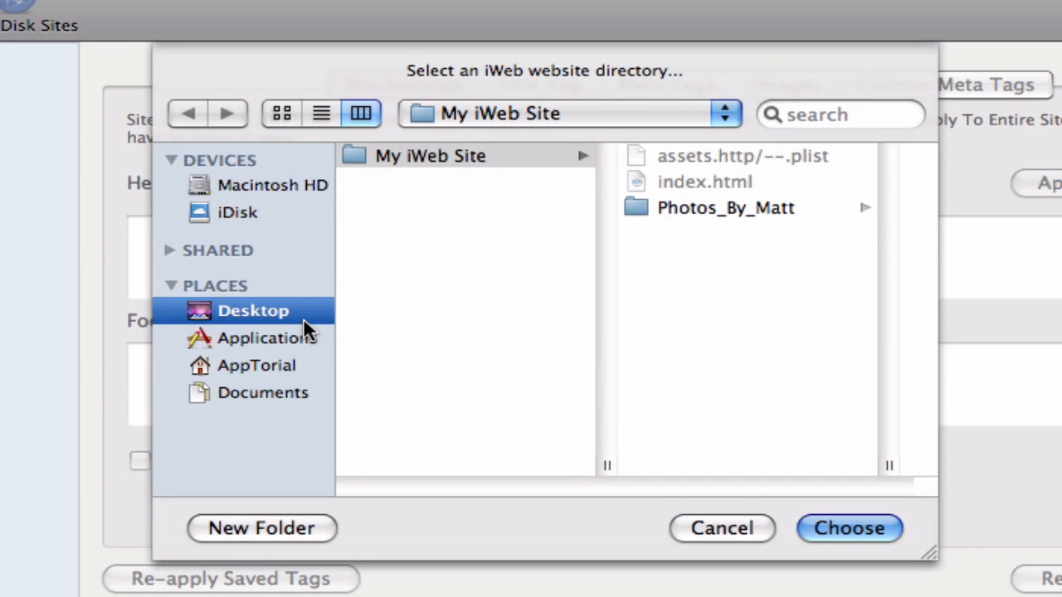
left_click(253, 310)
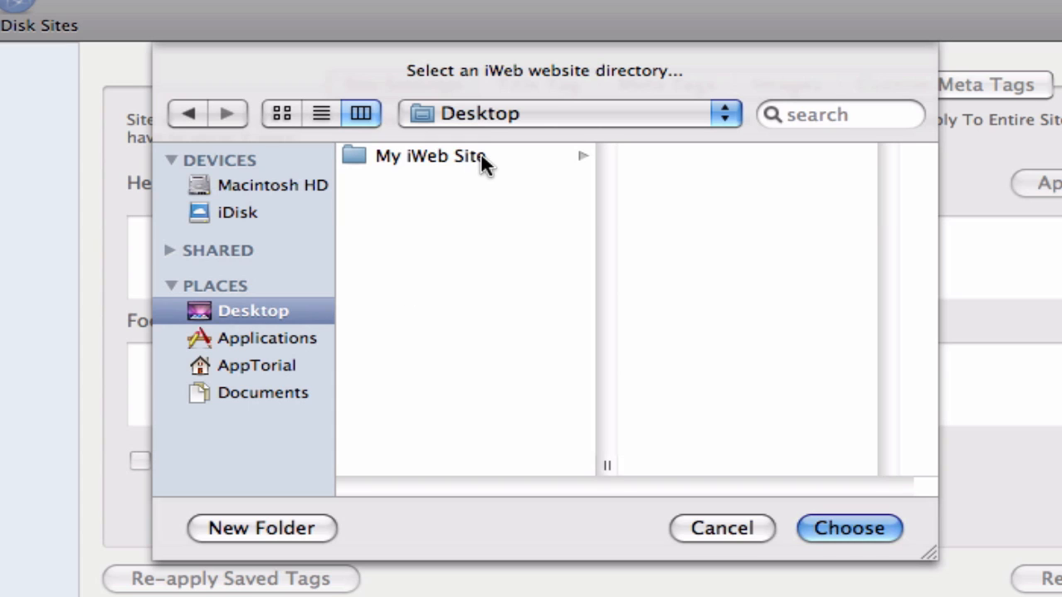
left_click(429, 156)
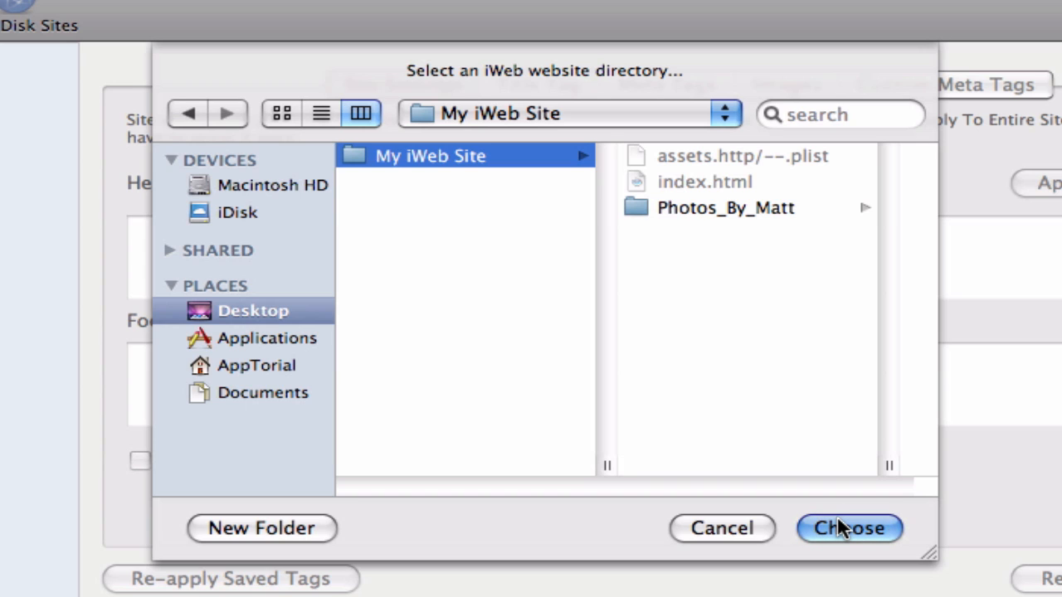
mouse_move(804, 495)
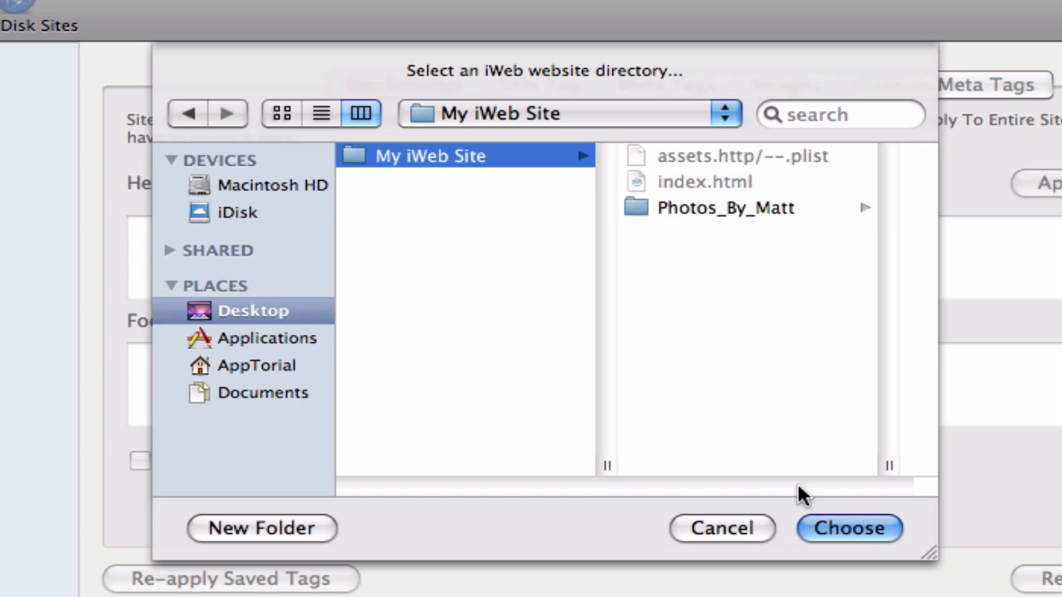
mouse_move(672, 214)
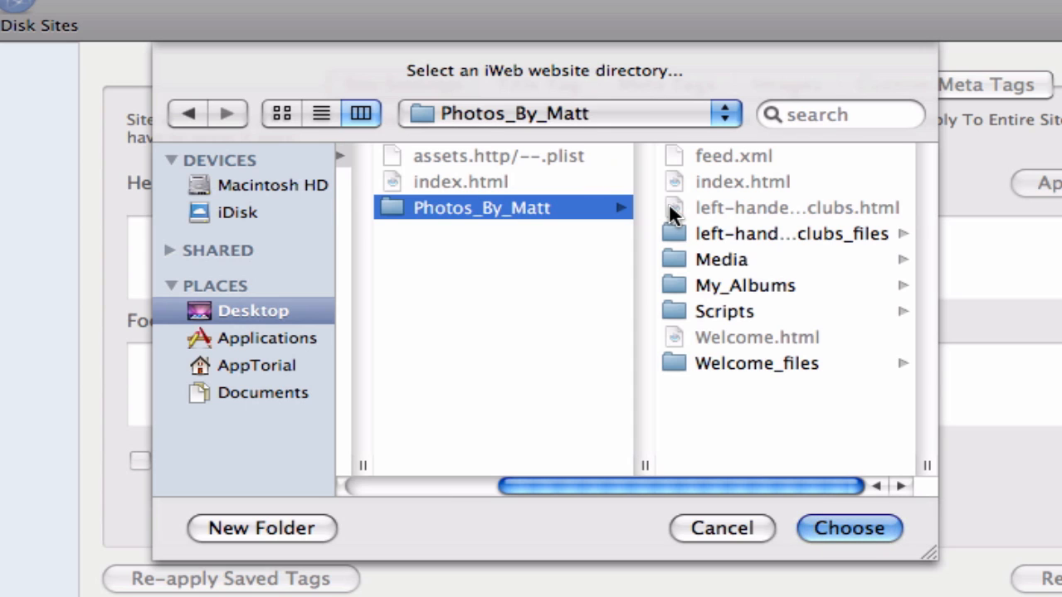
left_click(797, 207)
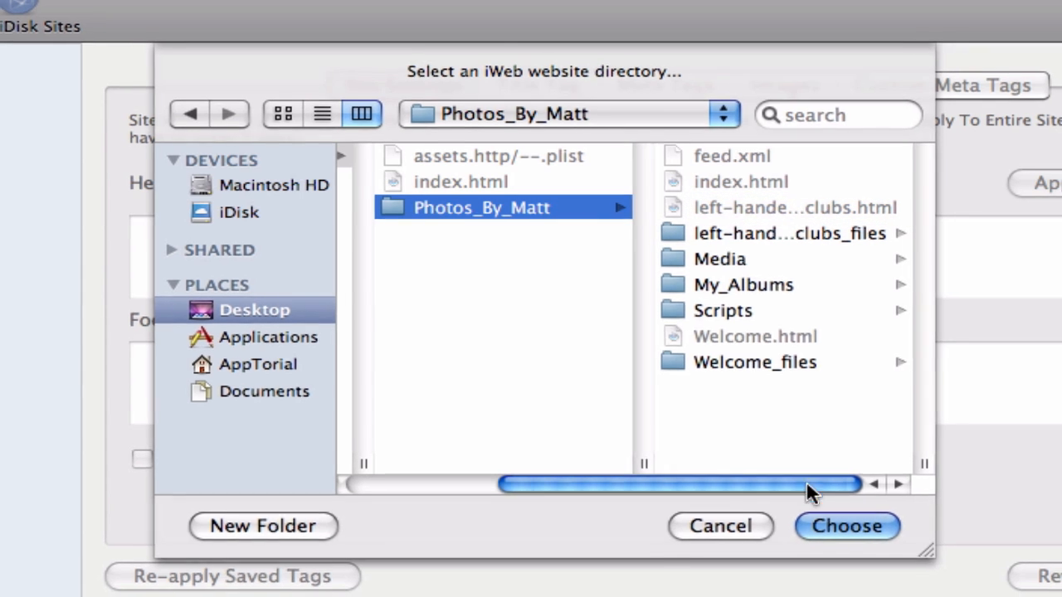
left_click(846, 526)
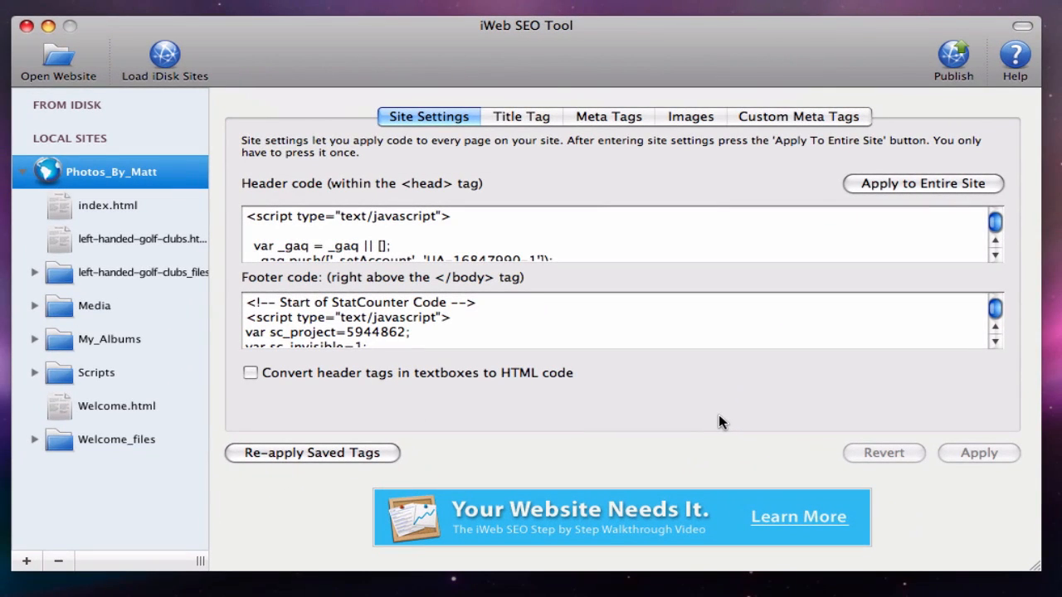